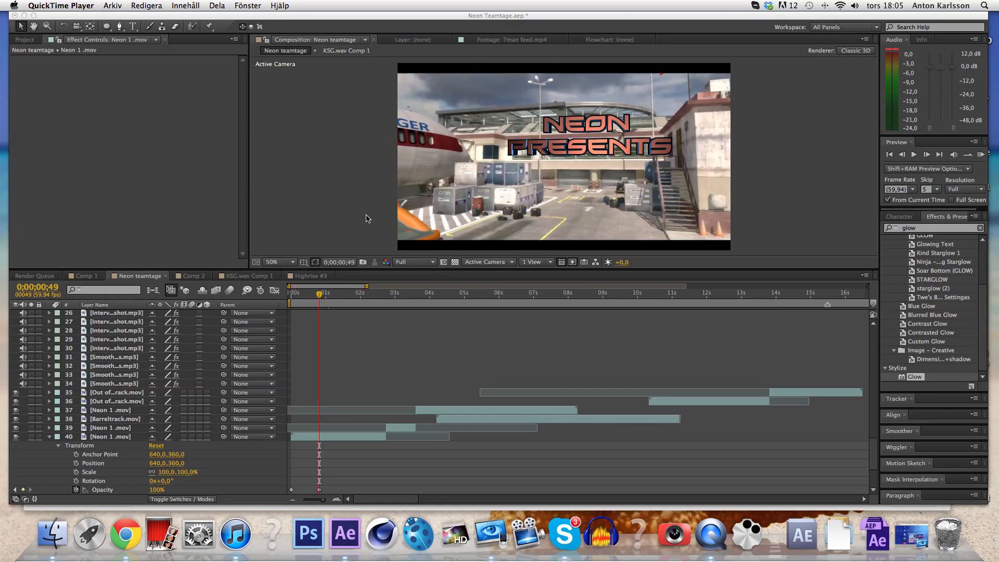
pyautogui.moveTo(343, 294)
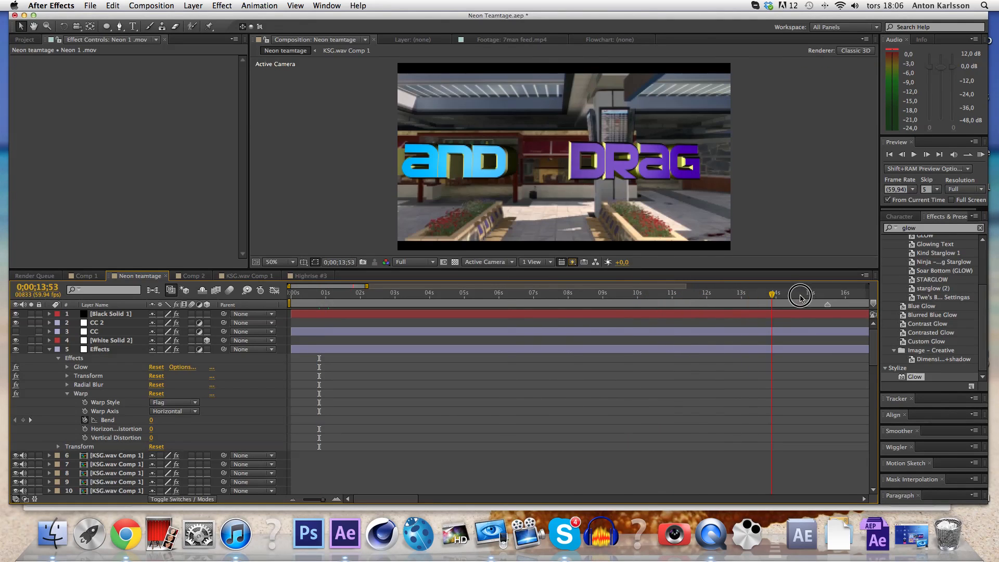
# - Scrub the timeline to preview frames around the 30-second mark
pyautogui.moveTo(799, 296); pyautogui.dragTo(870, 297)
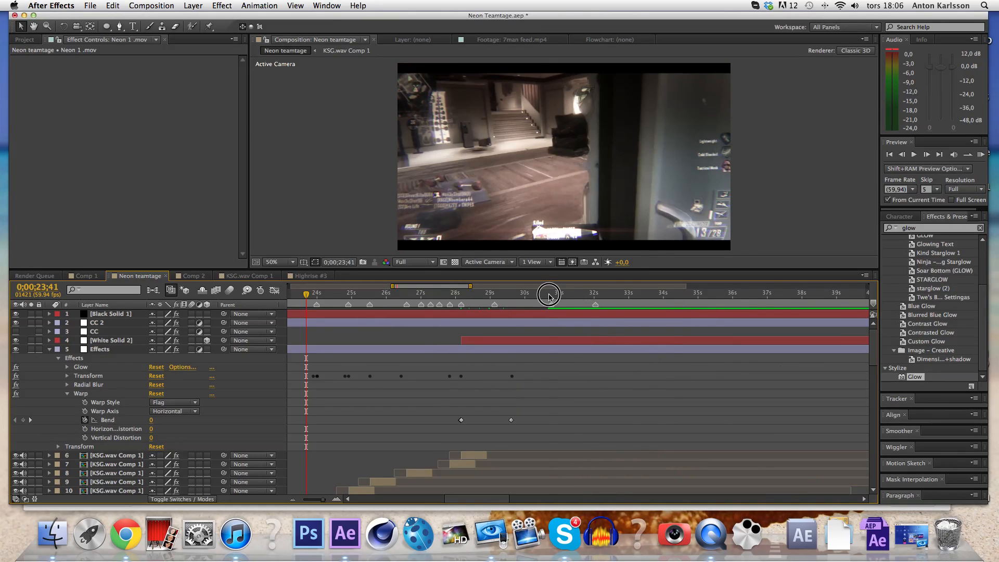
pyautogui.moveTo(550, 297); pyautogui.dragTo(525, 296)
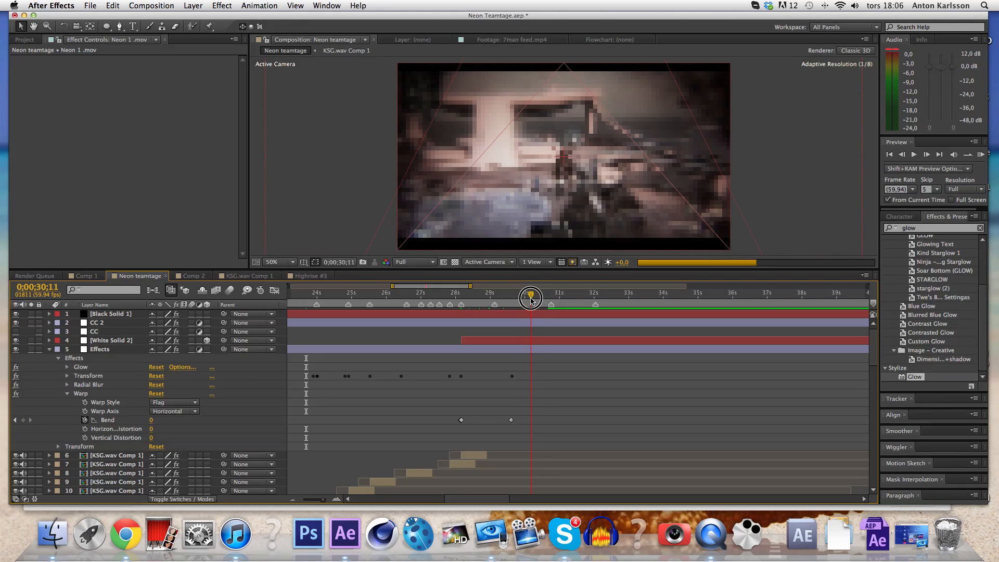
pyautogui.moveTo(530, 296); pyautogui.dragTo(535, 297)
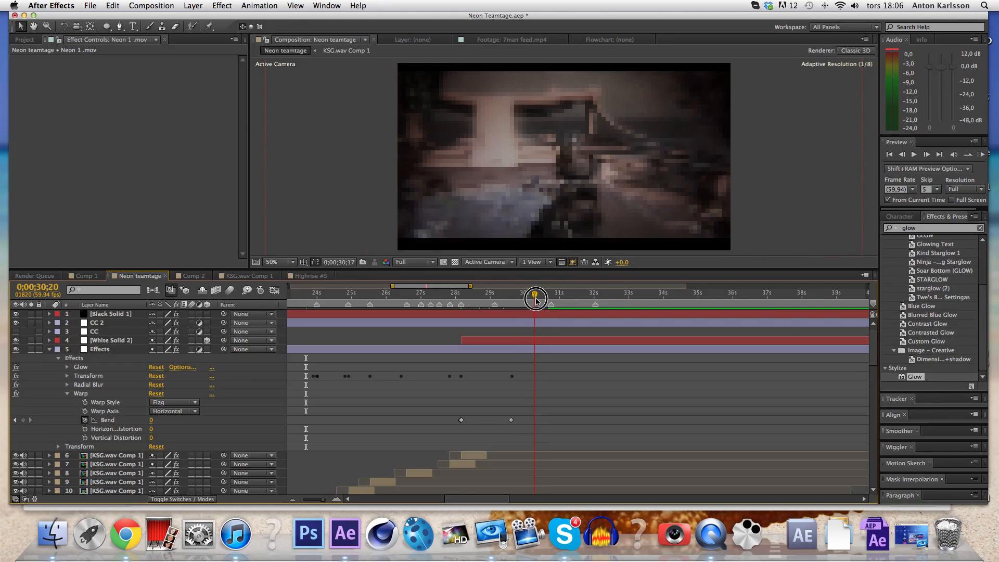
pyautogui.moveTo(535, 298); pyautogui.dragTo(552, 298)
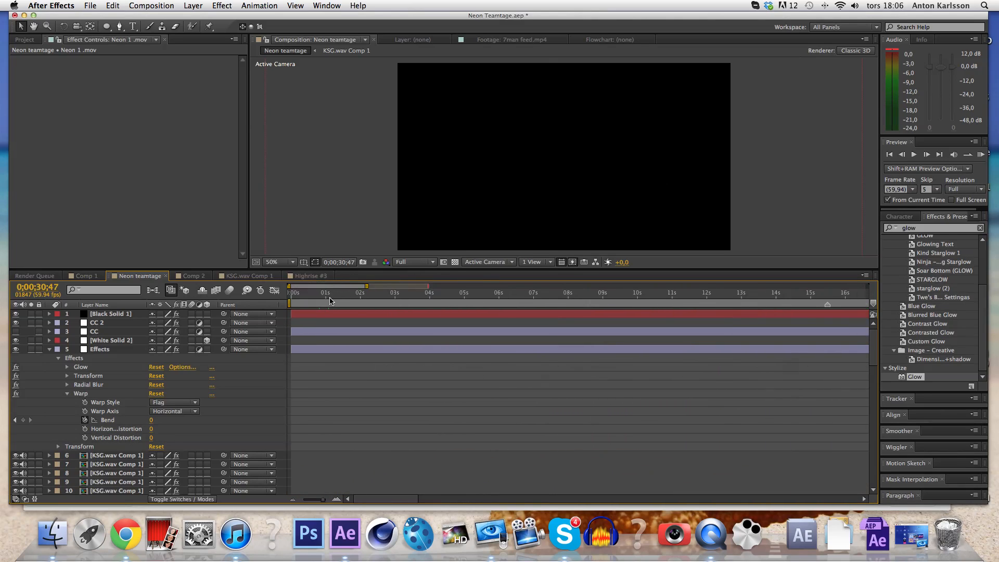
# - Add Neon teamtage to the Render Queue via the Composition menu
pyautogui.click(151, 5)
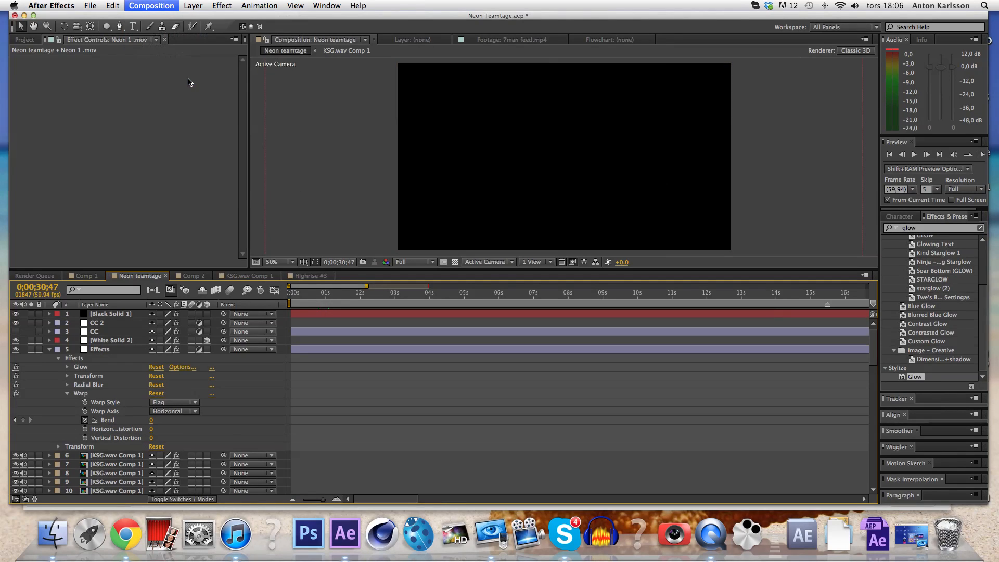
pyautogui.click(36, 275)
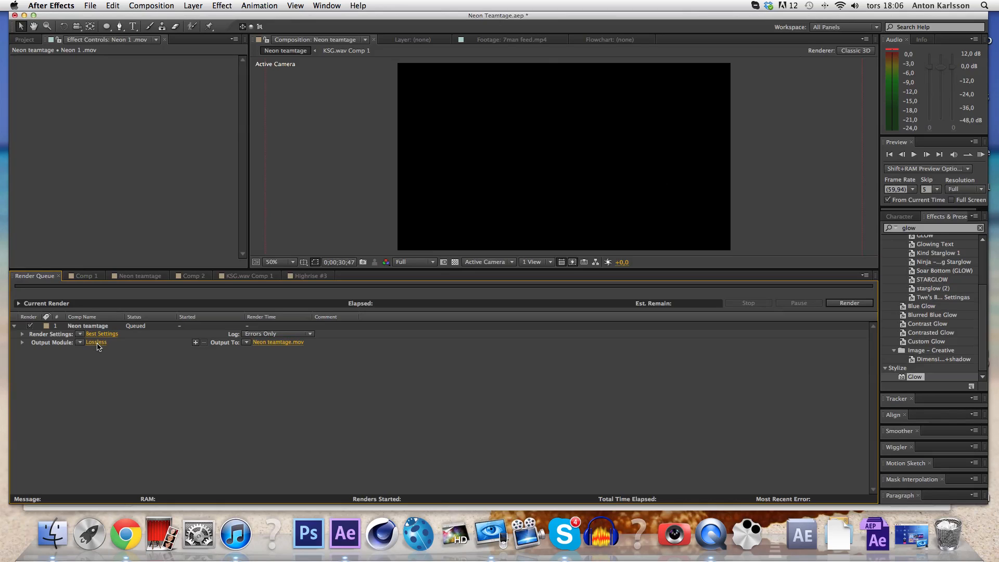
# - Set the output module format to H.264
pyautogui.click(95, 343)
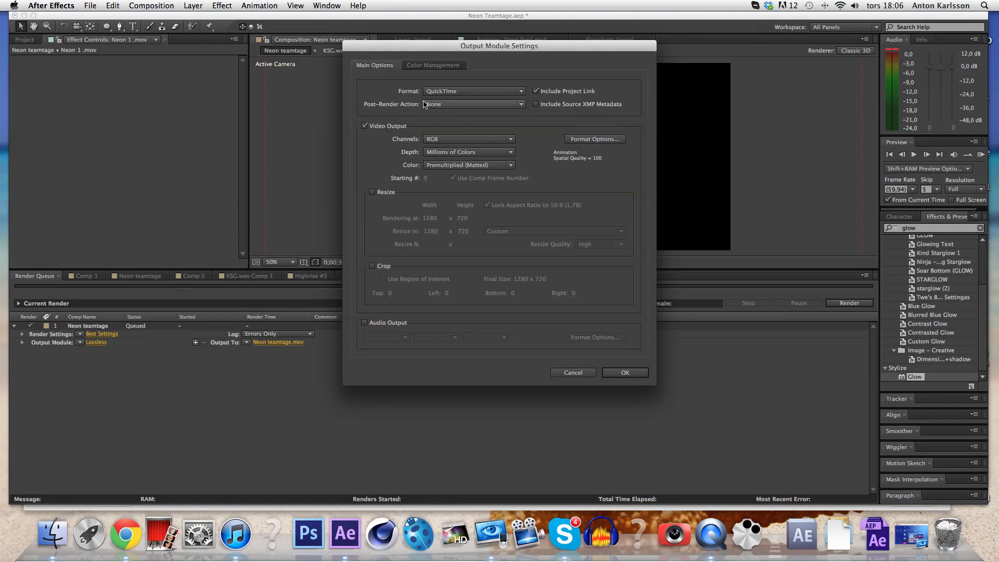
pyautogui.click(474, 90)
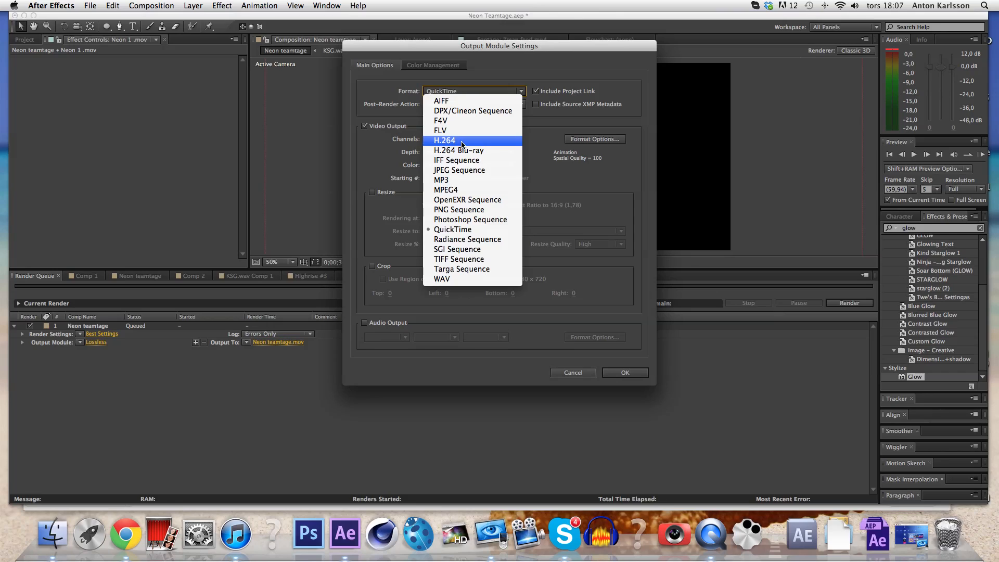
pyautogui.click(453, 229)
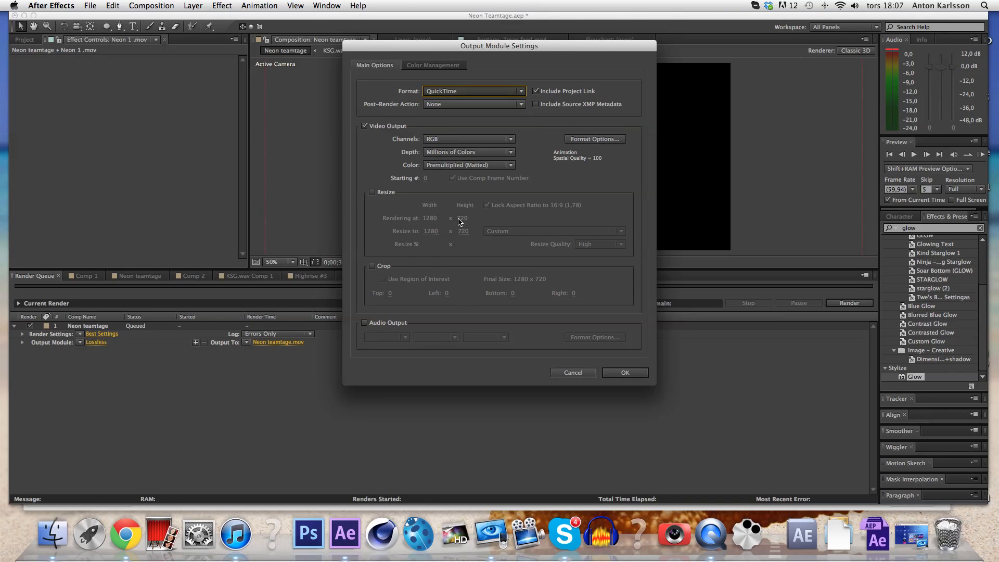
pyautogui.click(474, 91)
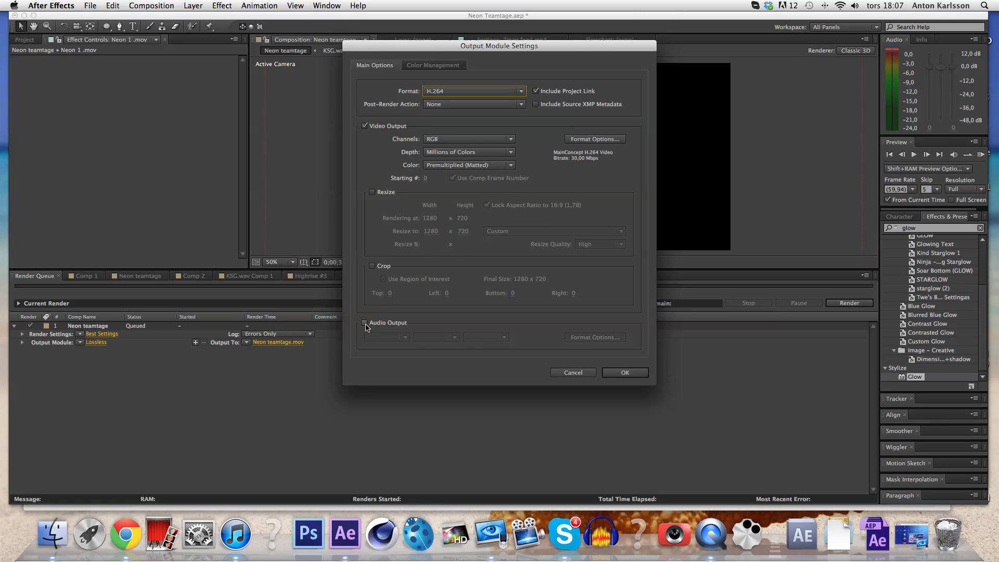
# - Enable audio output, keeping the 48,000 kHz stereo sample rate
pyautogui.click(365, 323)
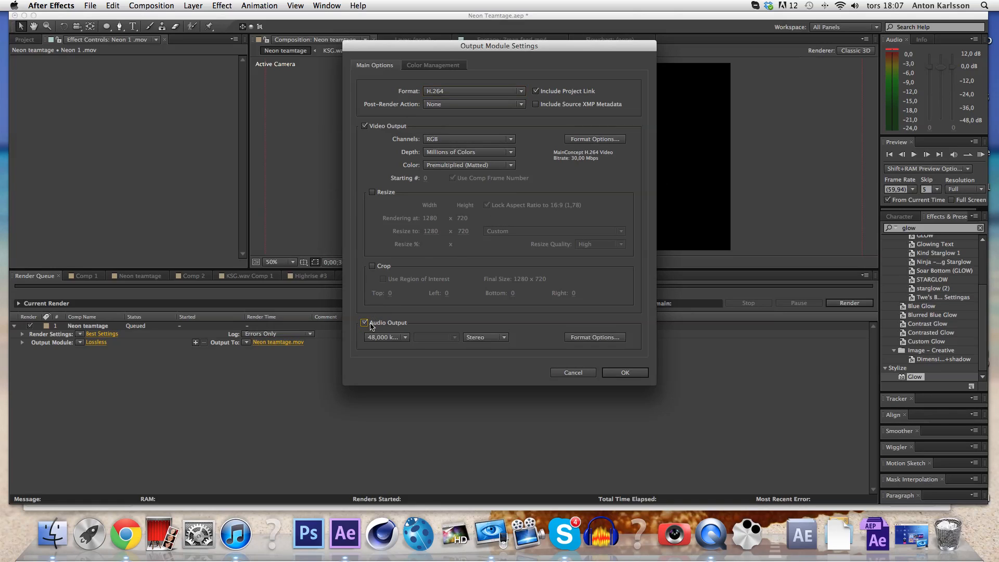
pyautogui.click(385, 337)
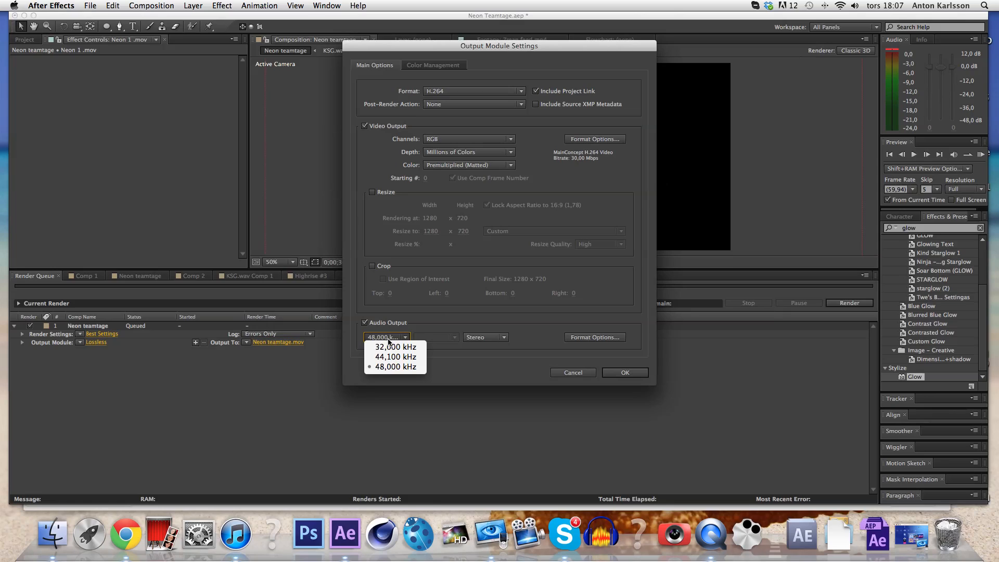
pyautogui.moveTo(442, 373)
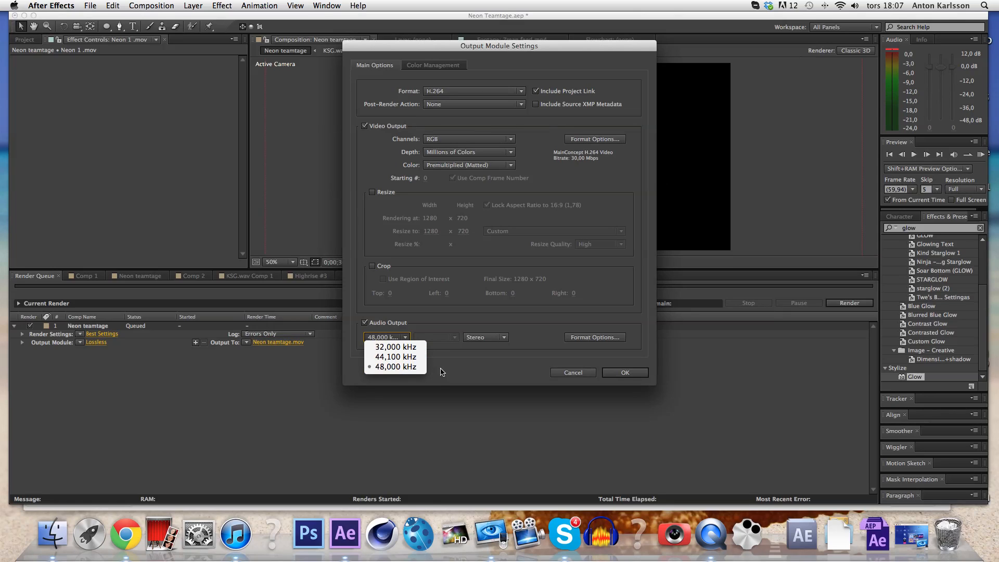
pyautogui.click(392, 366)
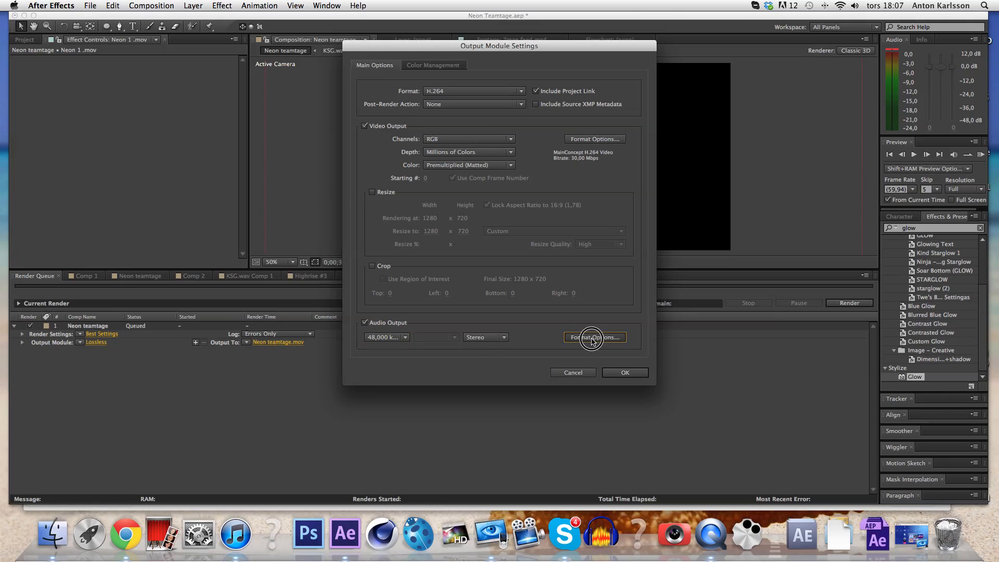
# - In H.264 Format Options, set AAC audio to 320 kbps at High quality
pyautogui.click(595, 337)
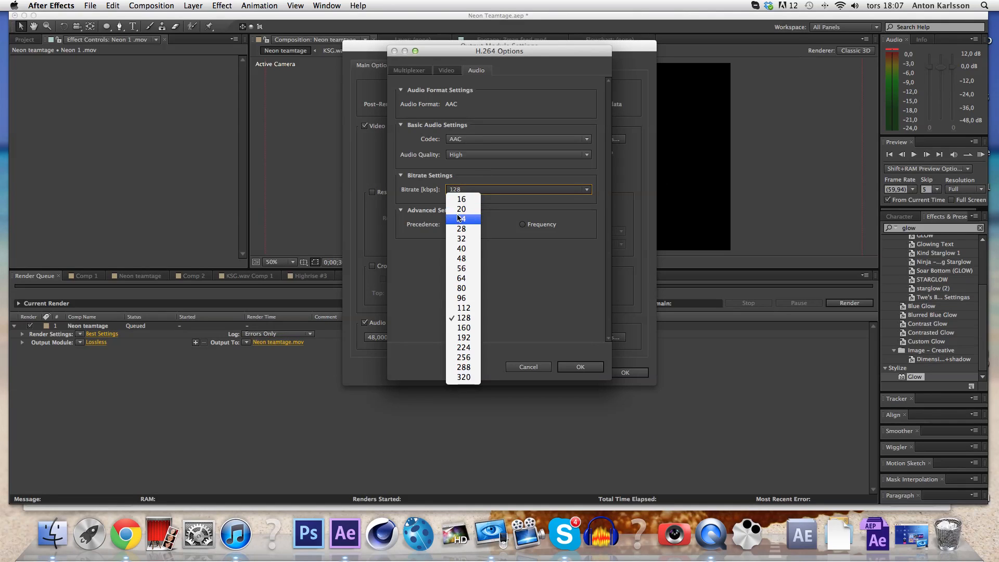
pyautogui.click(464, 376)
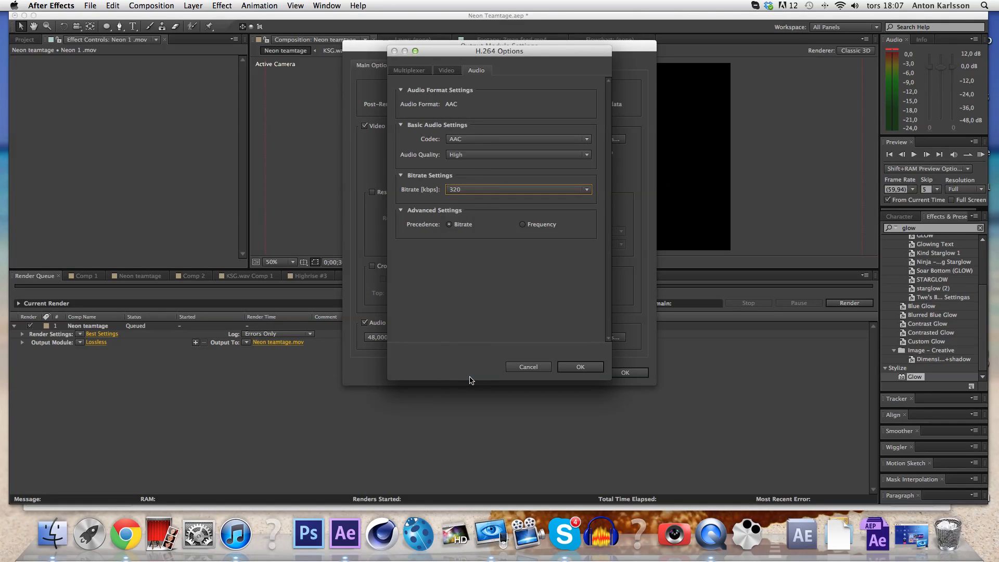
pyautogui.moveTo(481, 162)
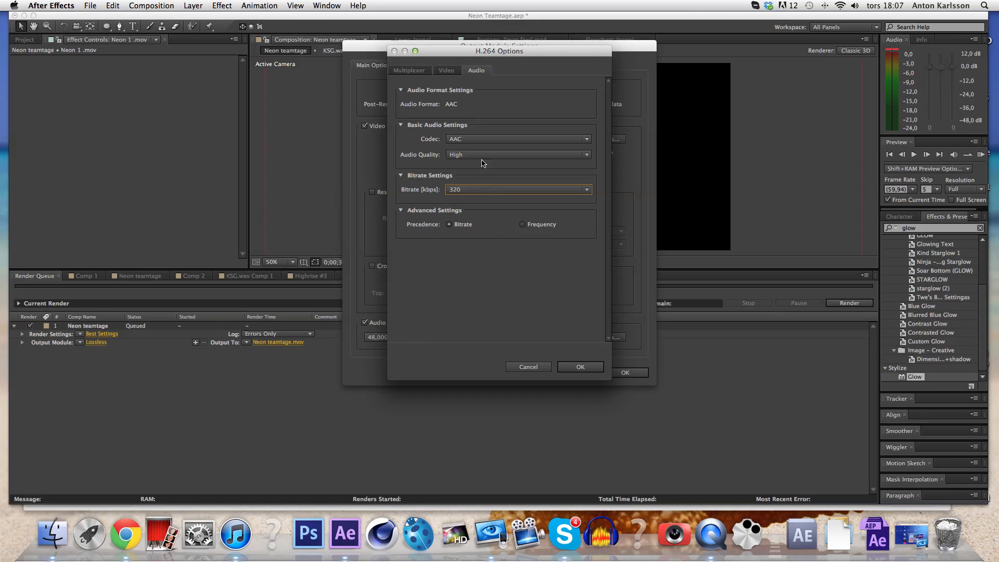
pyautogui.click(519, 139)
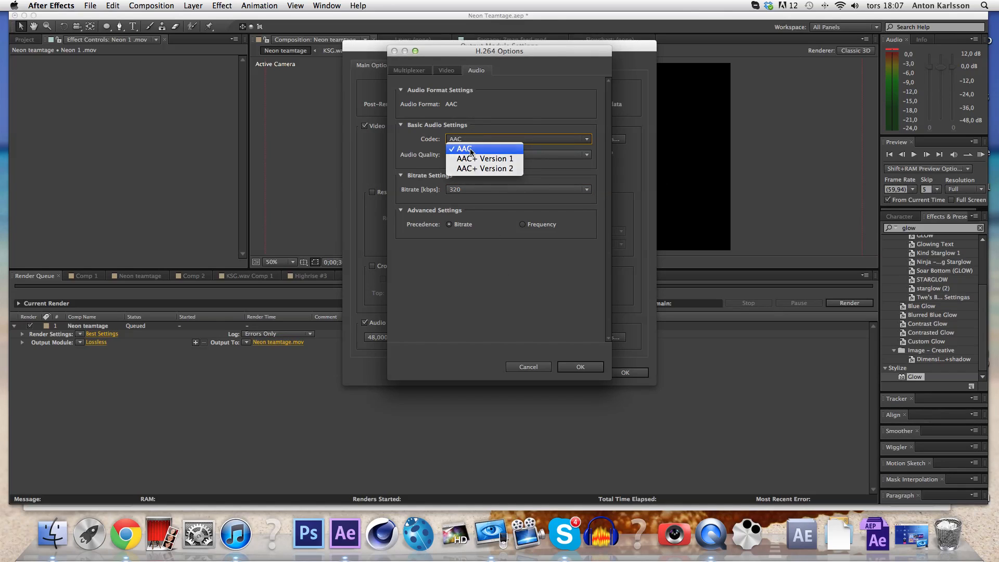
pyautogui.click(519, 154)
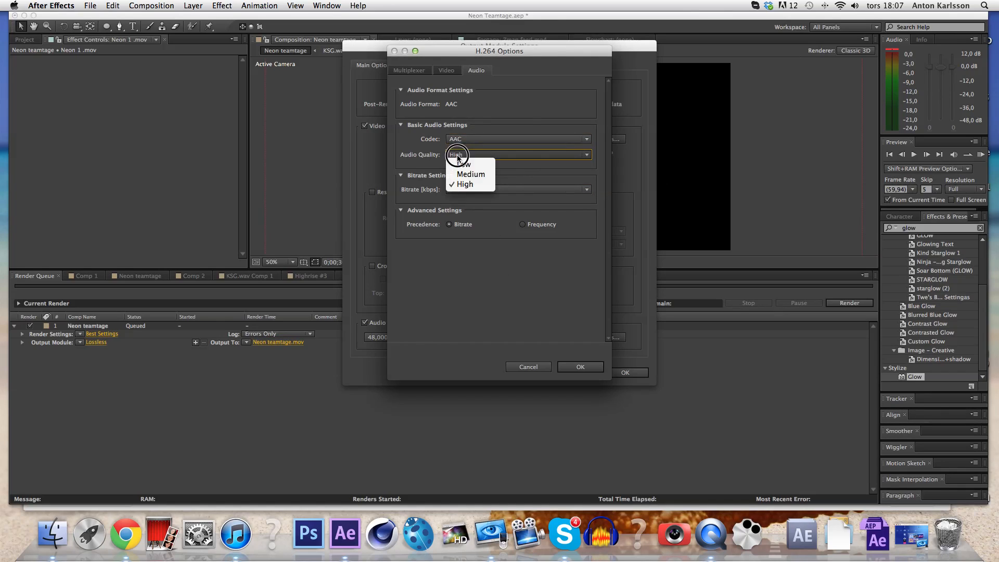
pyautogui.click(446, 69)
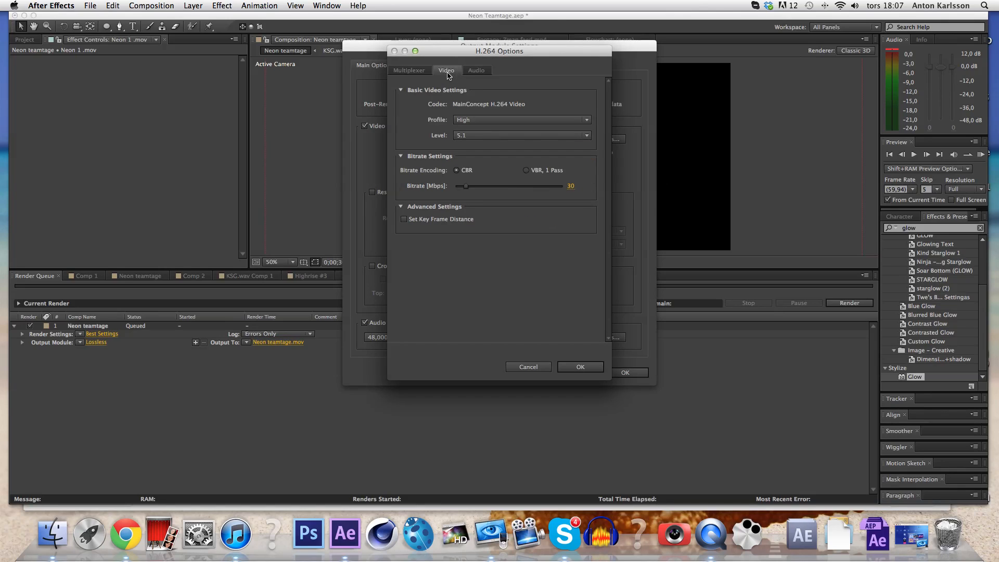
# - Keep the High profile and choose level 5.1 for the H.264 video
pyautogui.click(521, 118)
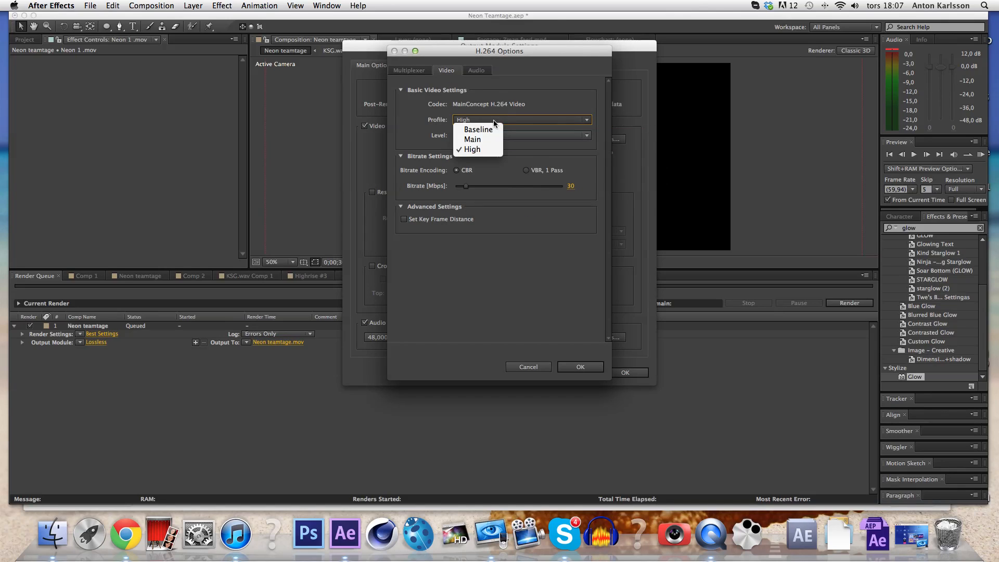
pyautogui.click(470, 149)
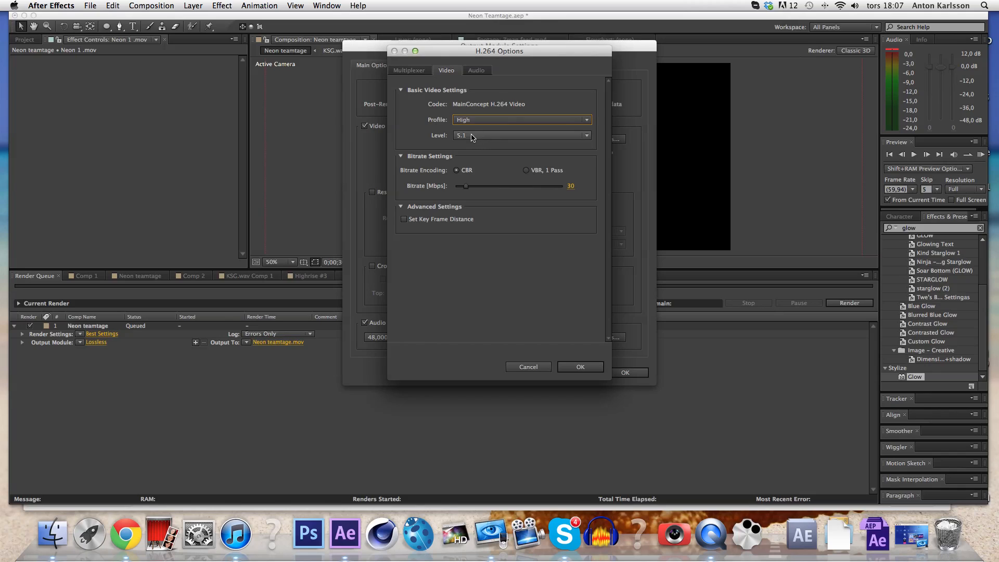
pyautogui.click(522, 135)
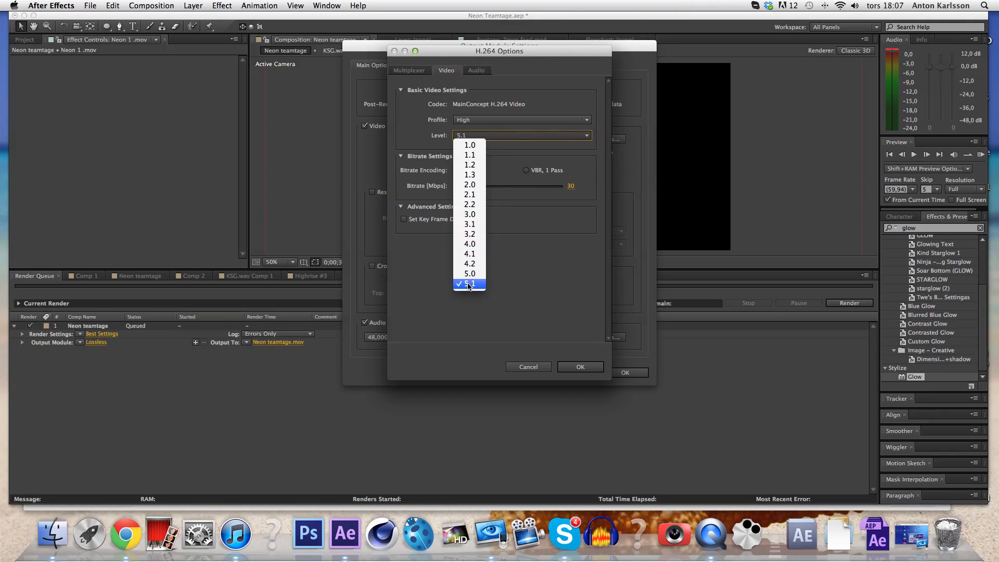
pyautogui.click(470, 284)
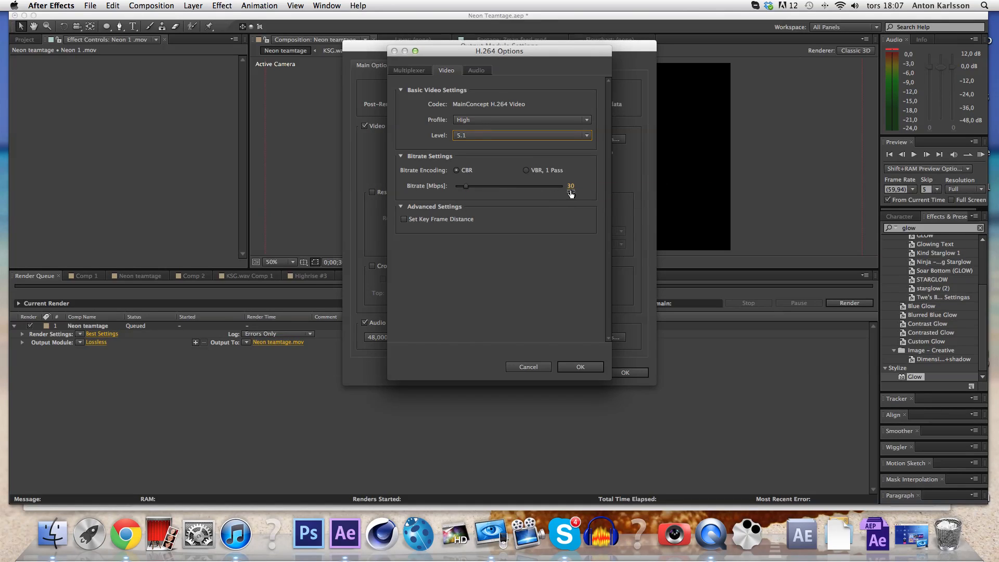
# - Set the video bitrate to a constant 120 Mbps
pyautogui.moveTo(462, 186); pyautogui.dragTo(479, 189)
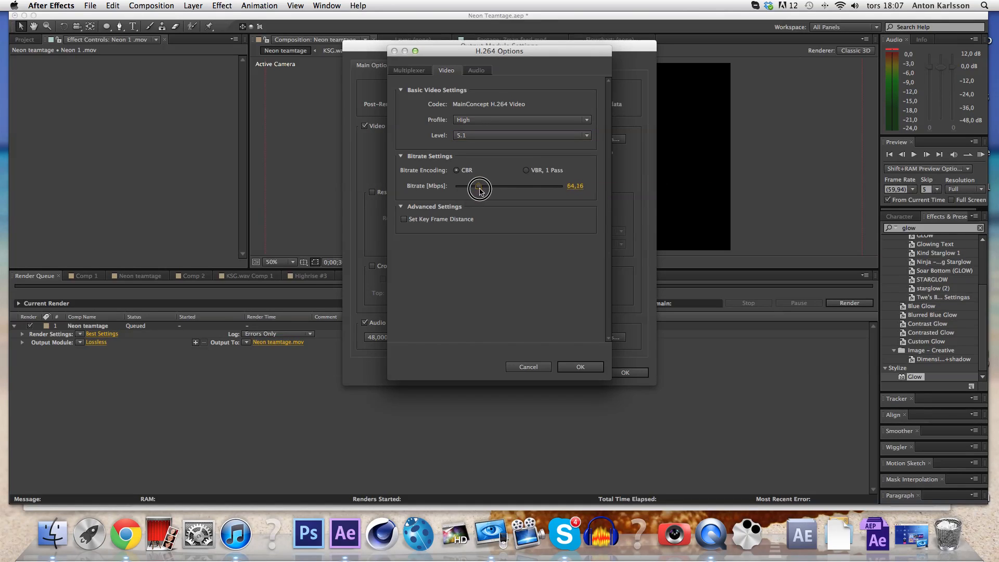
pyautogui.moveTo(479, 191); pyautogui.dragTo(517, 185)
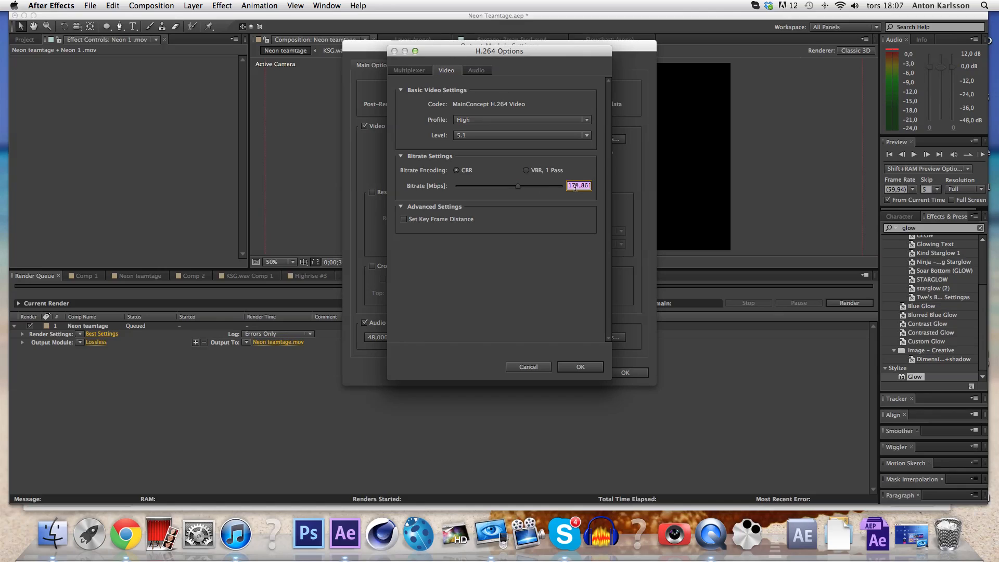
pyautogui.write('120')
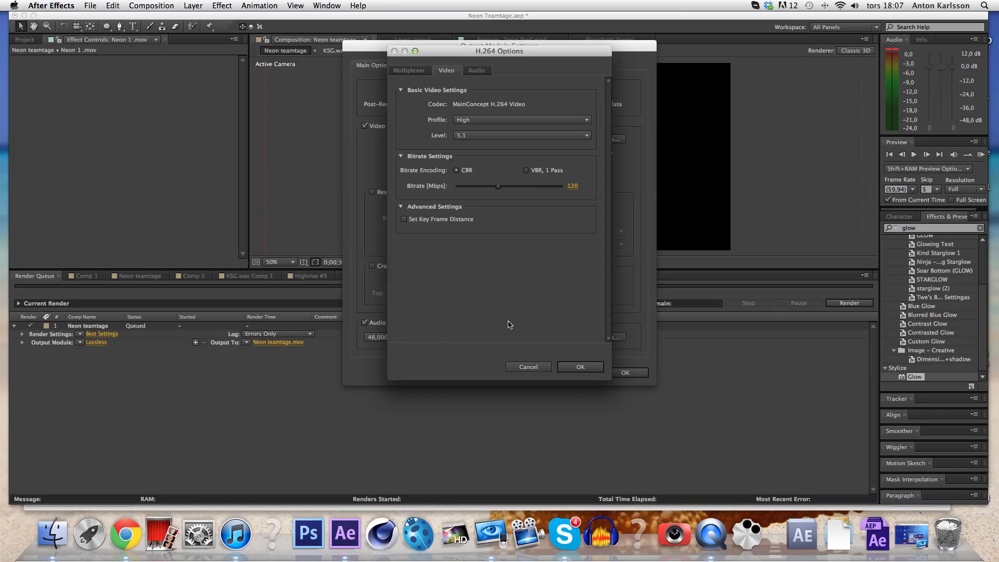
# - Confirm the H.264 options and the Output Module Settings
pyautogui.click(580, 366)
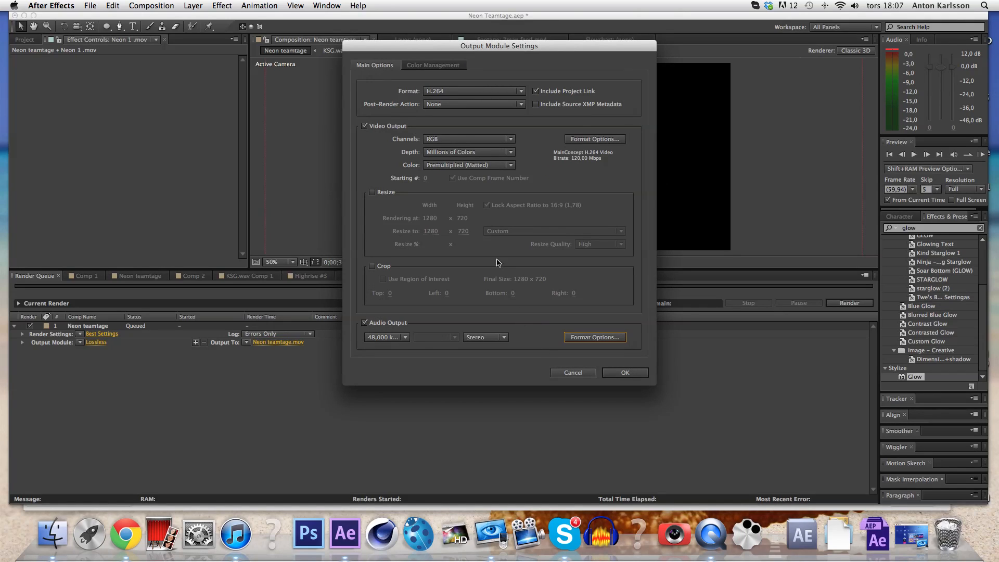
pyautogui.moveTo(517, 150)
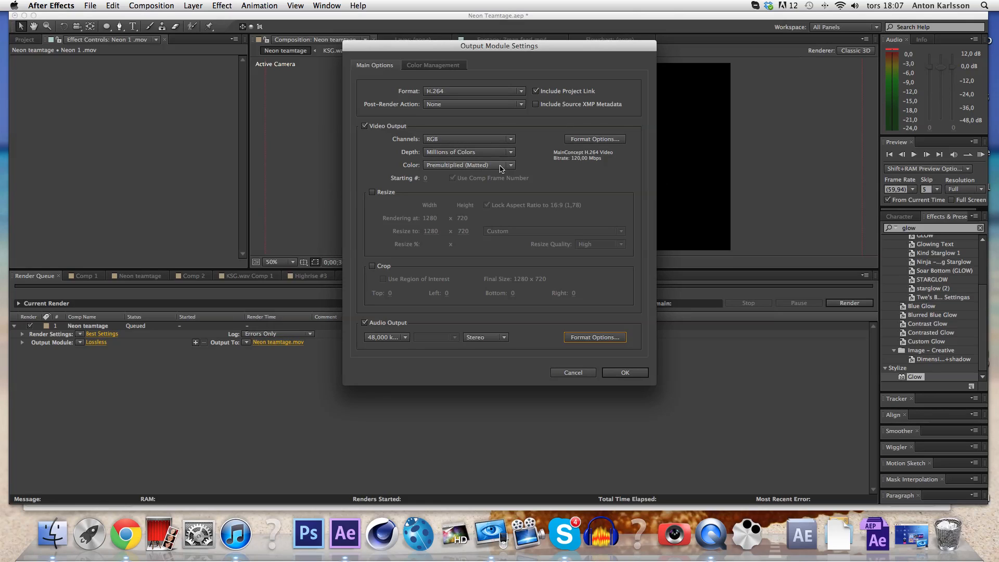
pyautogui.click(625, 373)
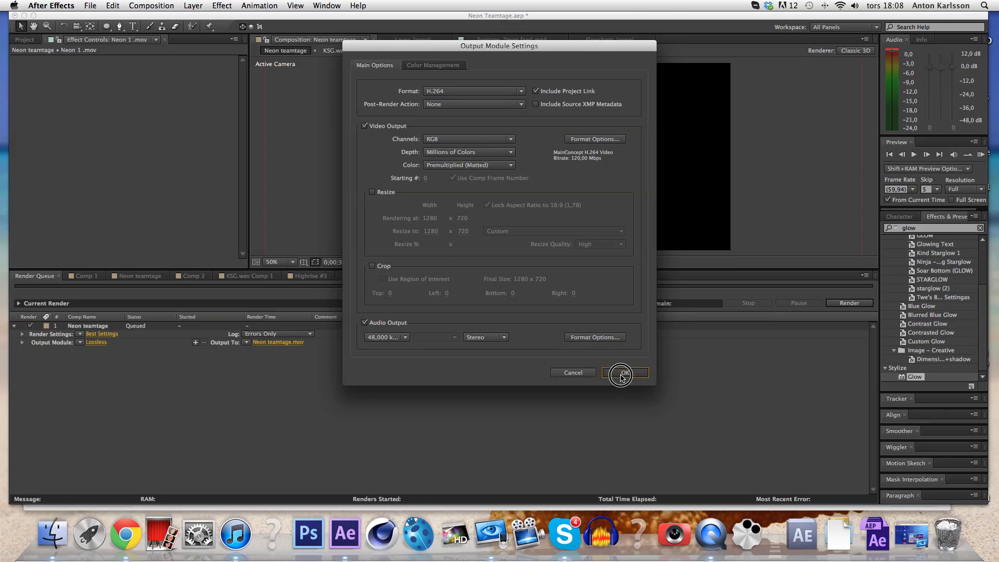
pyautogui.click(623, 372)
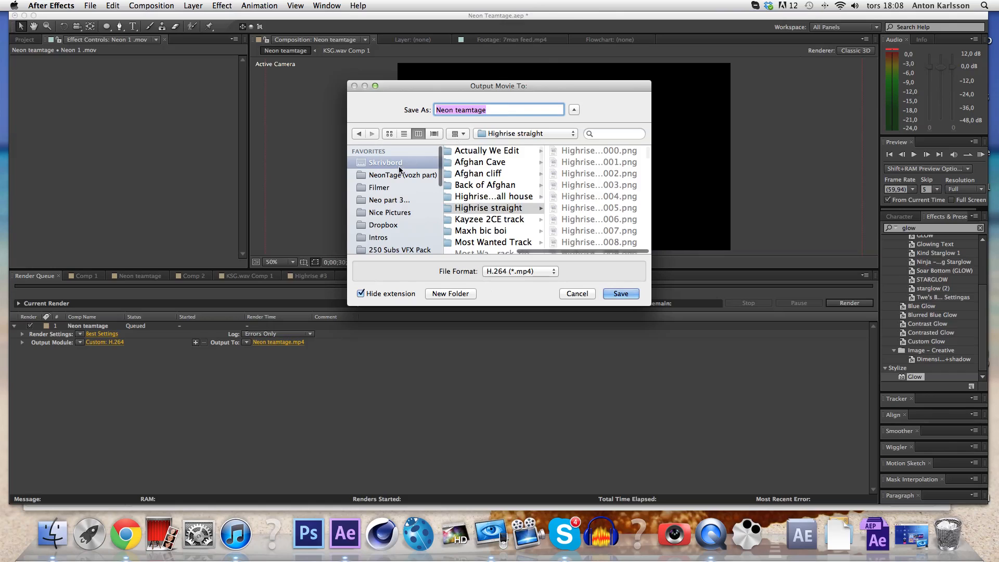
# - Save the output as Neon teamtage preview.mp4 in the Intros folder
pyautogui.click(379, 238)
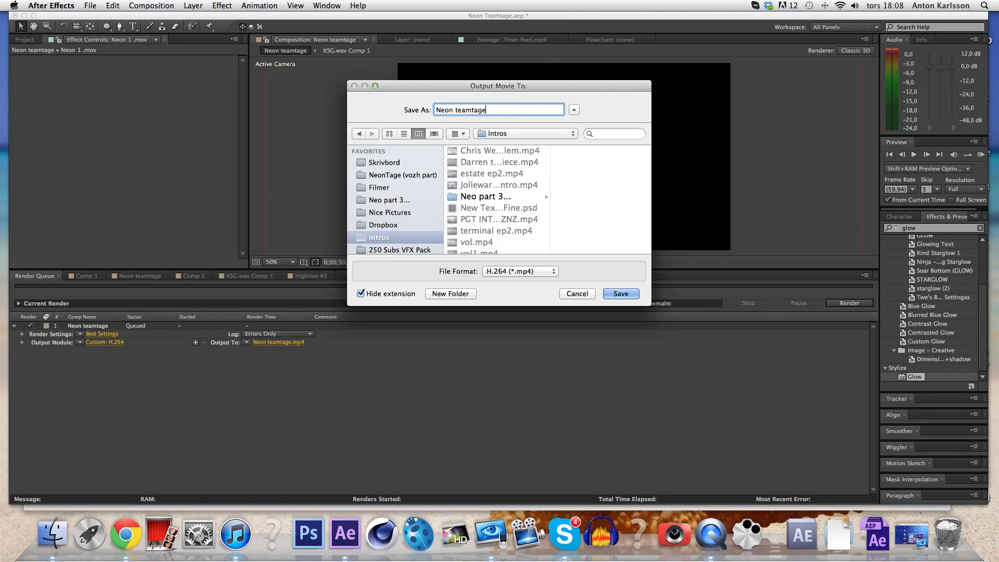
pyautogui.write('preview')
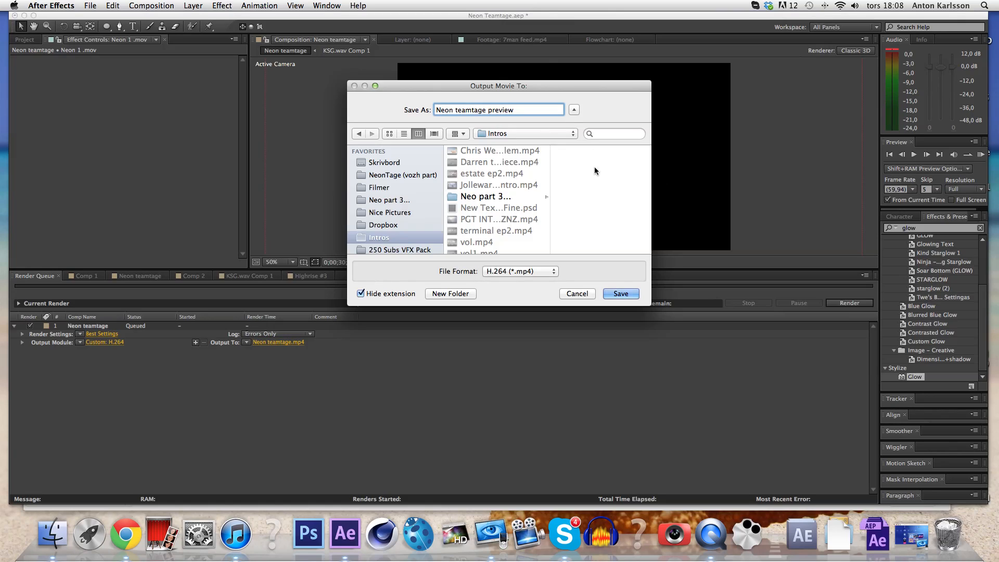
pyautogui.click(620, 294)
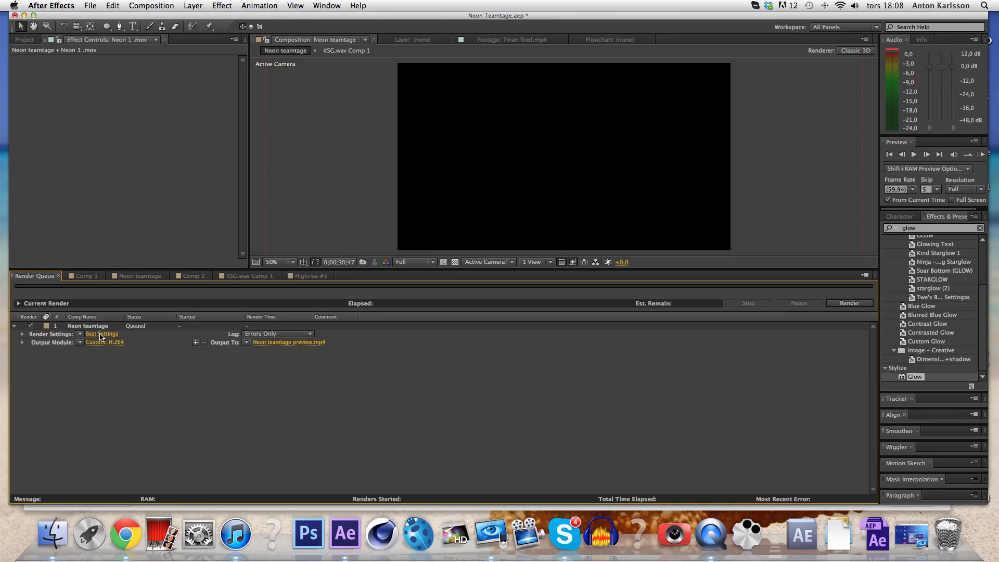
# - Confirm Best Settings render settings and start rendering the queue
pyautogui.click(102, 333)
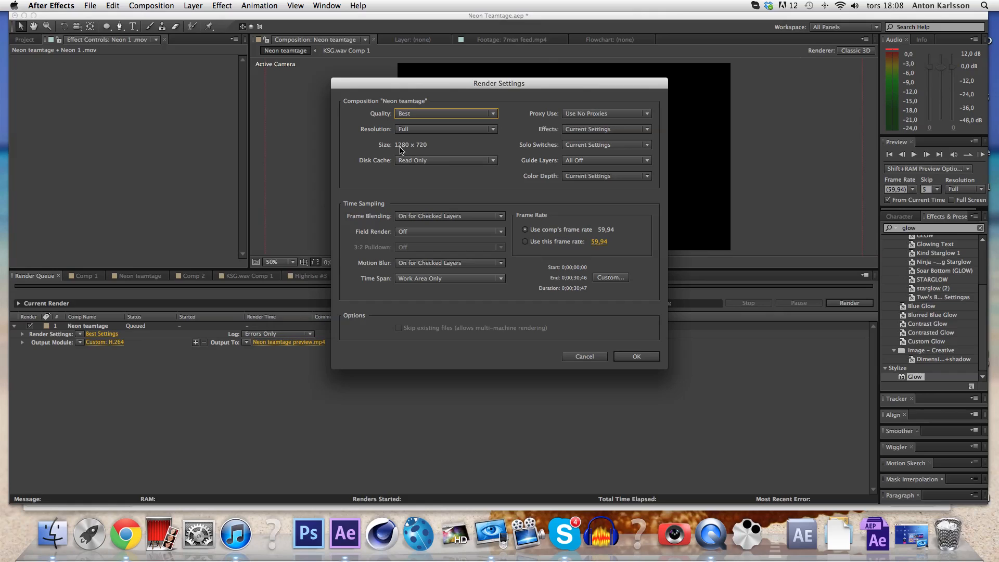
pyautogui.moveTo(477, 201)
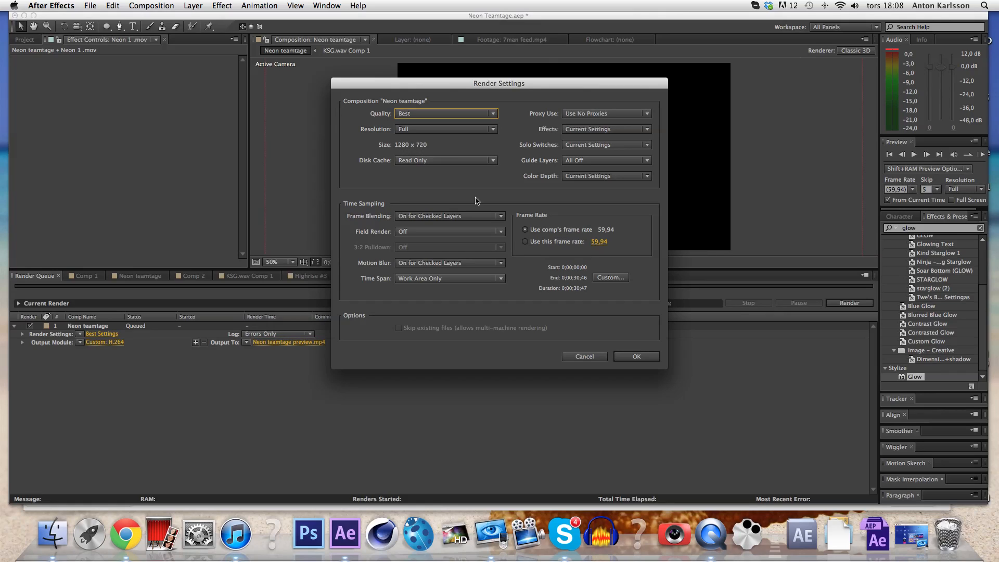
pyautogui.click(635, 356)
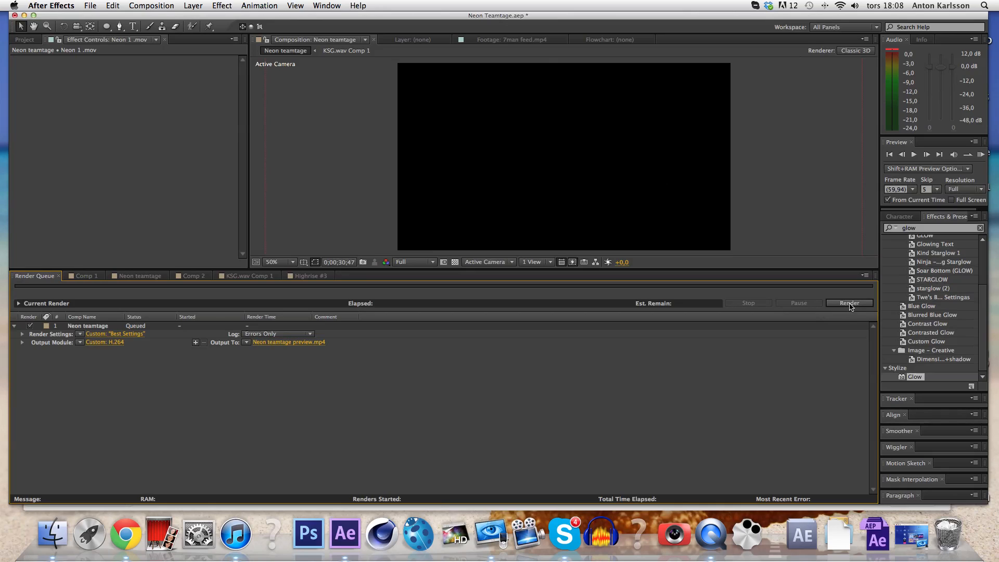
pyautogui.click(850, 303)
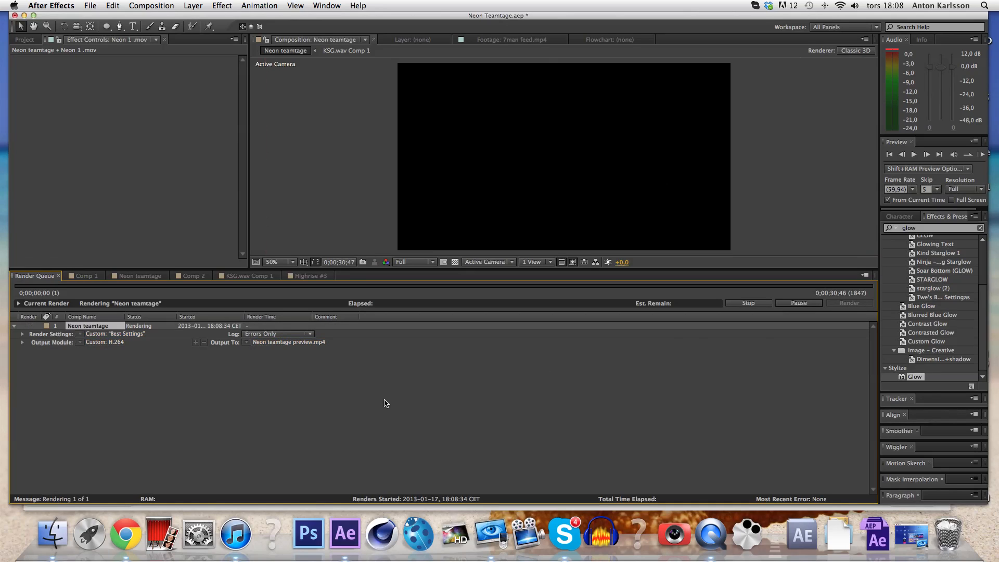